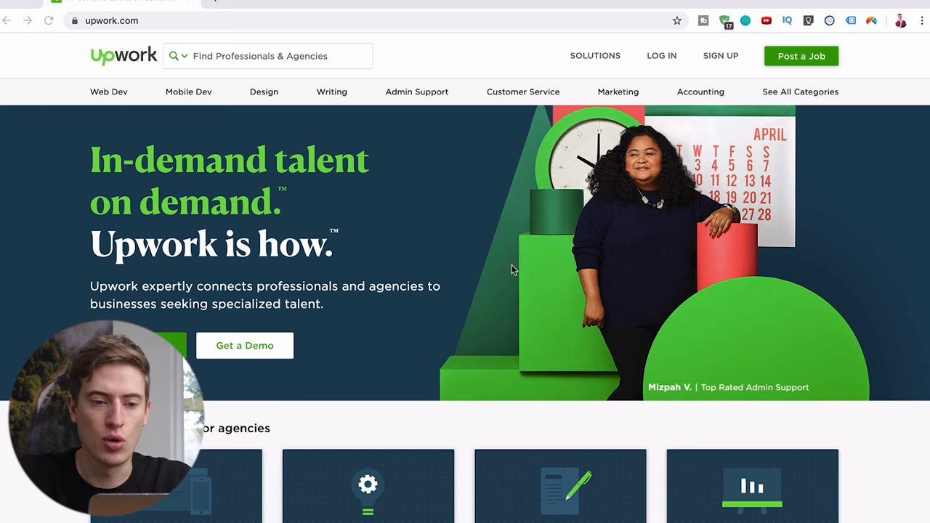
mouse_move(542, 221)
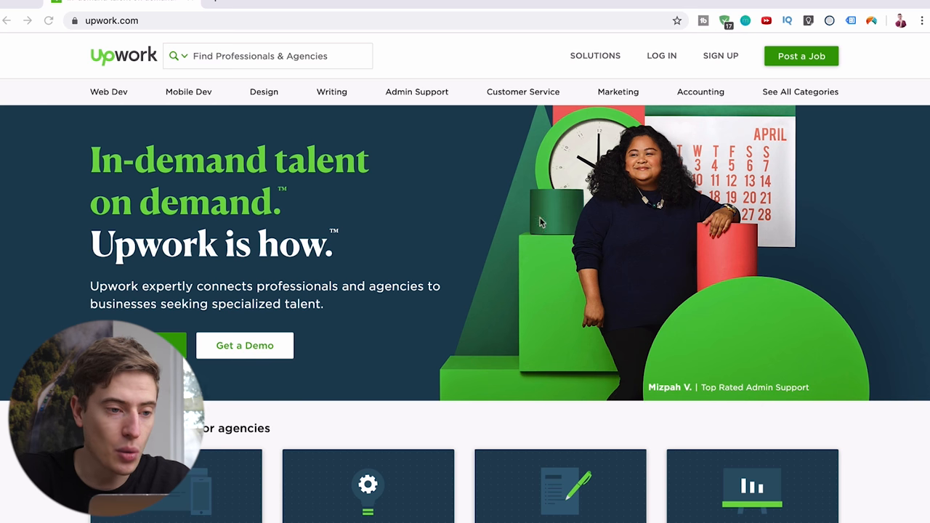
mouse_move(315, 62)
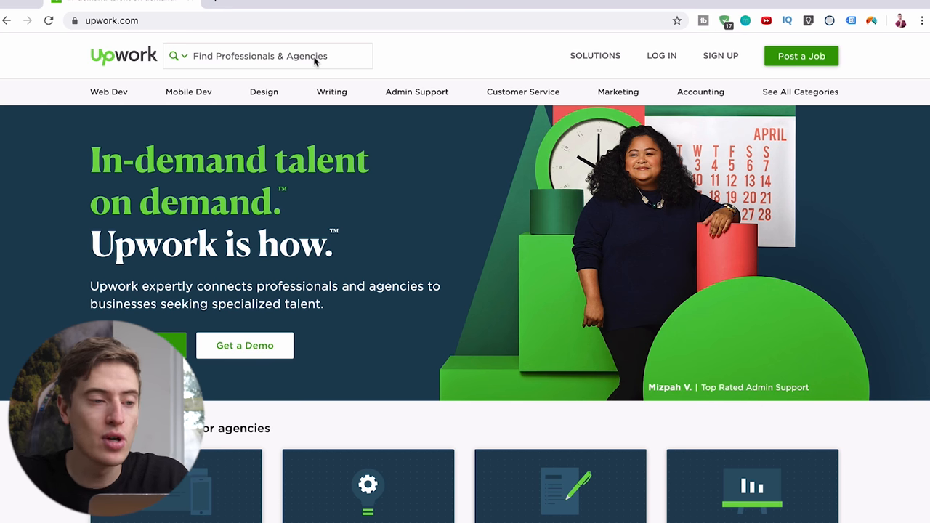
Search Upwork professionals for 'typing' using the suggested search term
text(t)
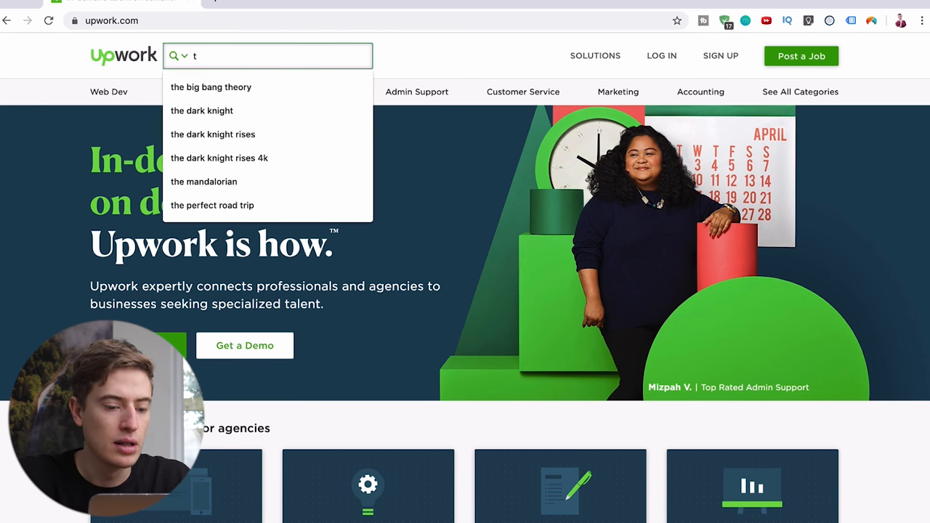
text(y)
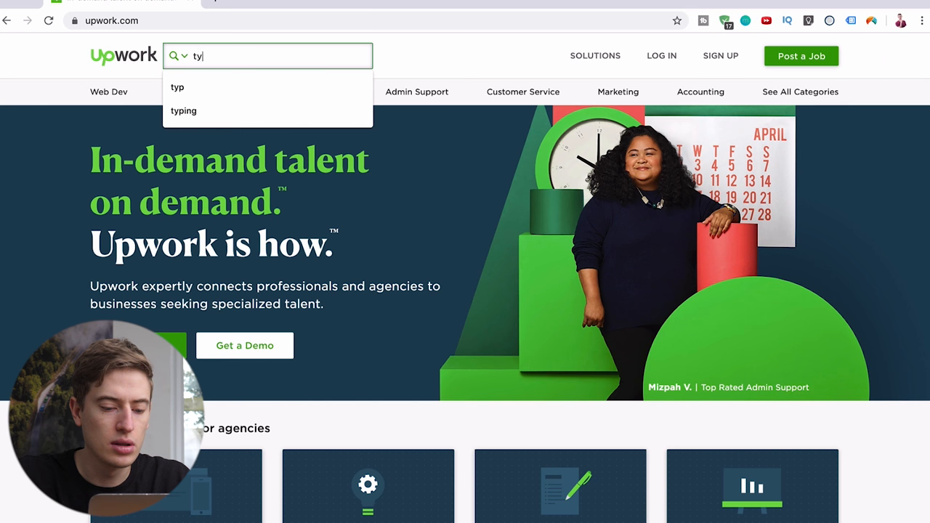
click(183, 110)
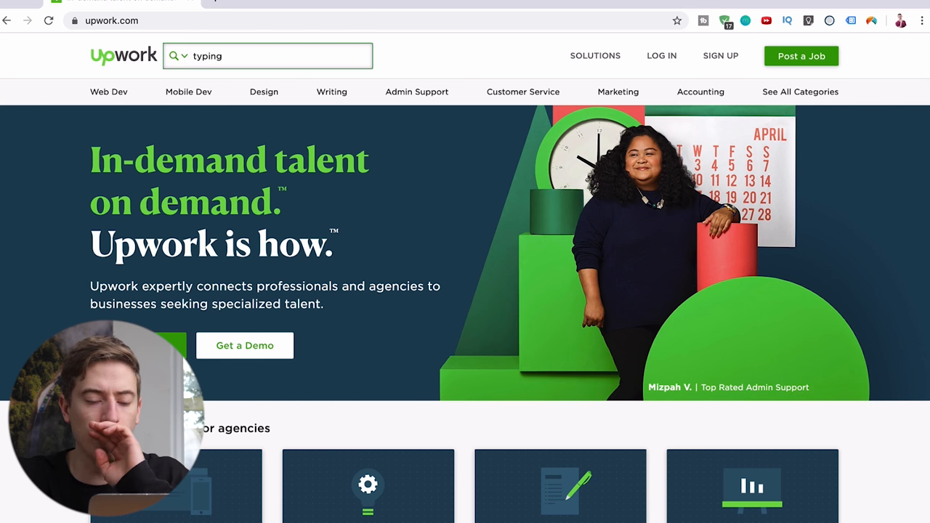
key(Return)
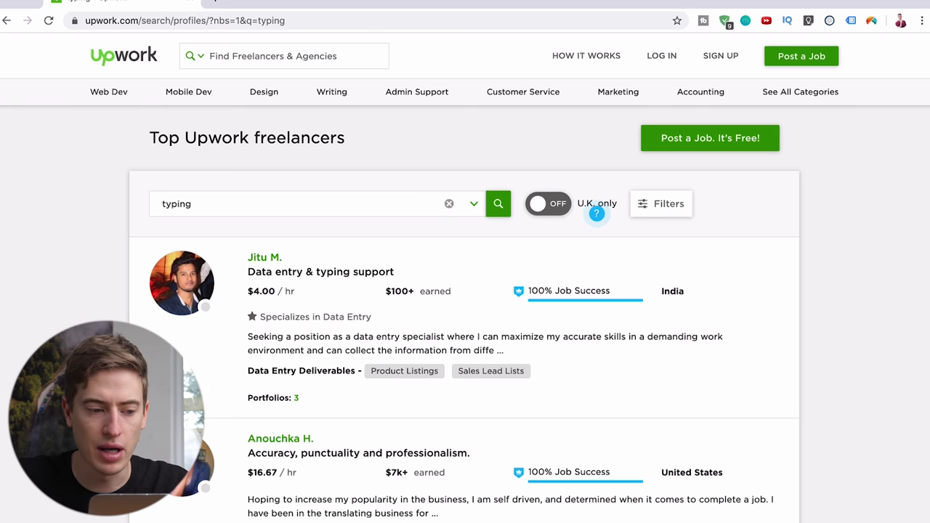
mouse_move(473, 366)
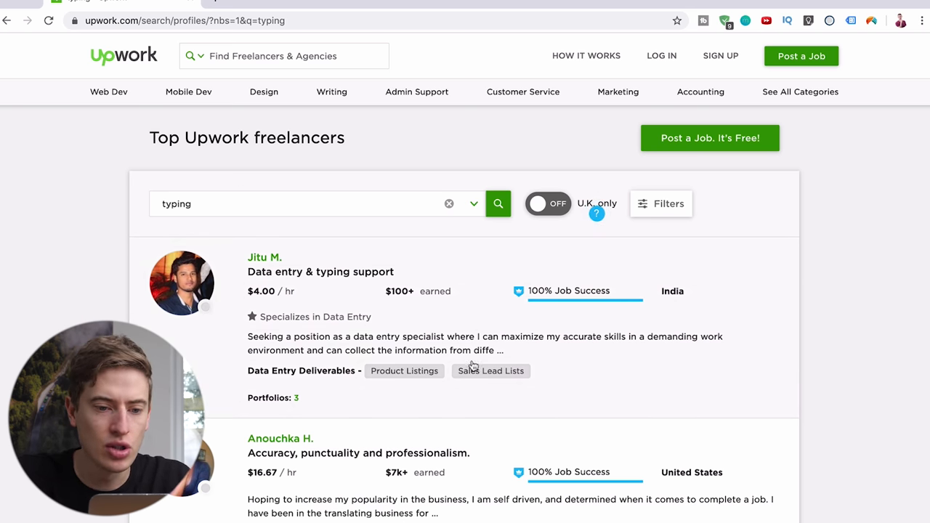
mouse_move(700, 311)
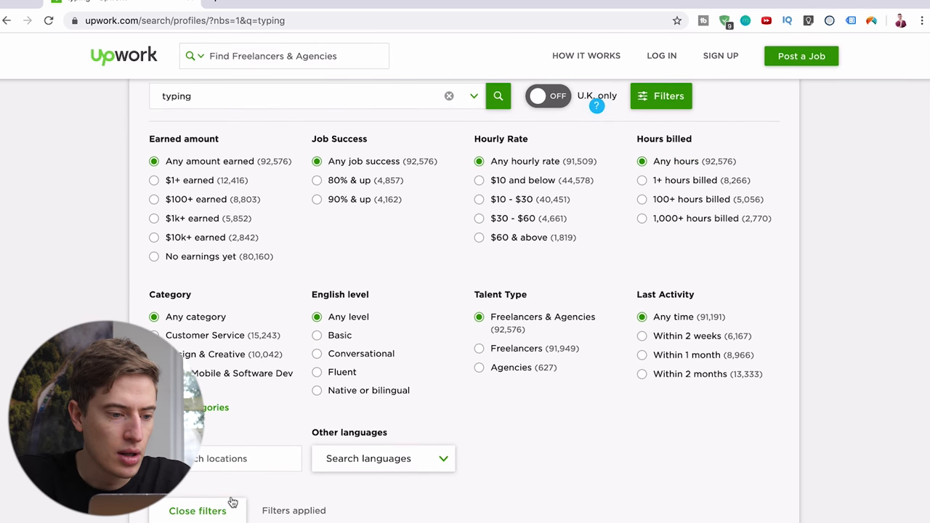
Filter typing freelancers to United Kingdom and United States with native or bilingual English
click(240, 459)
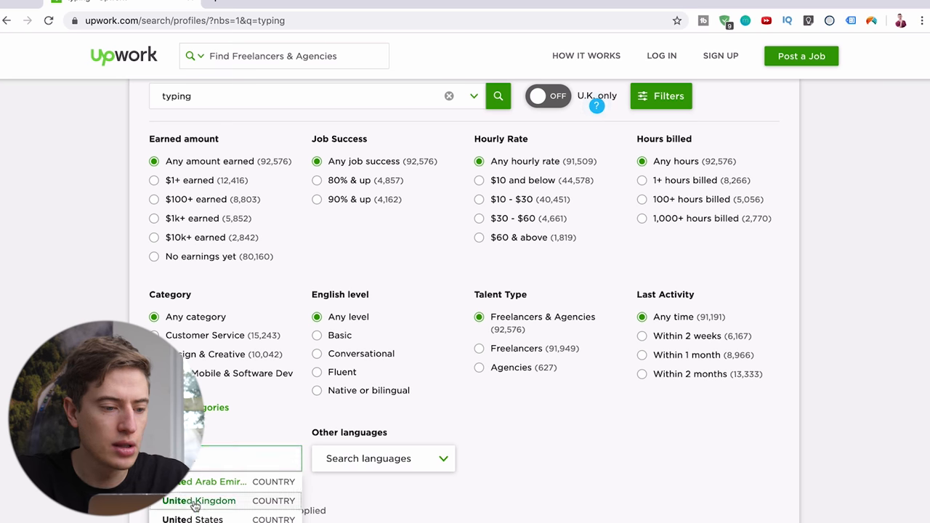
click(199, 501)
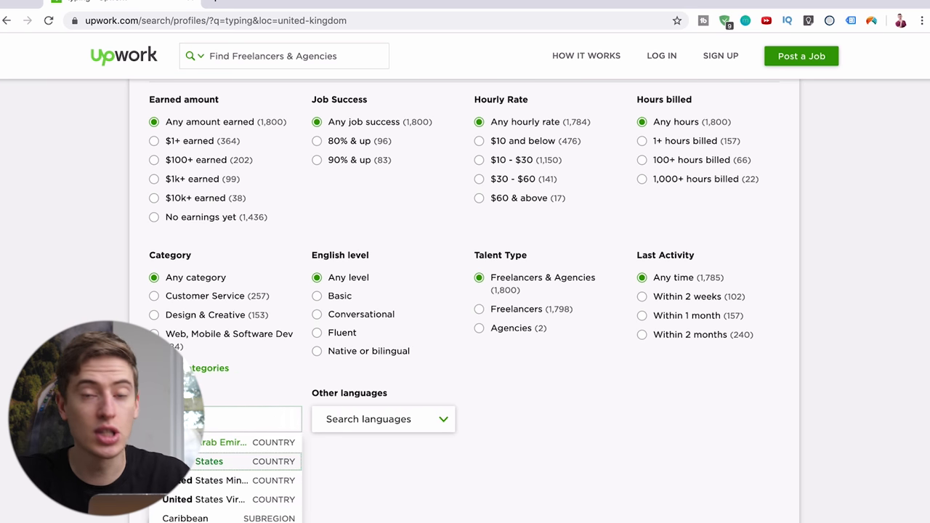
click(210, 462)
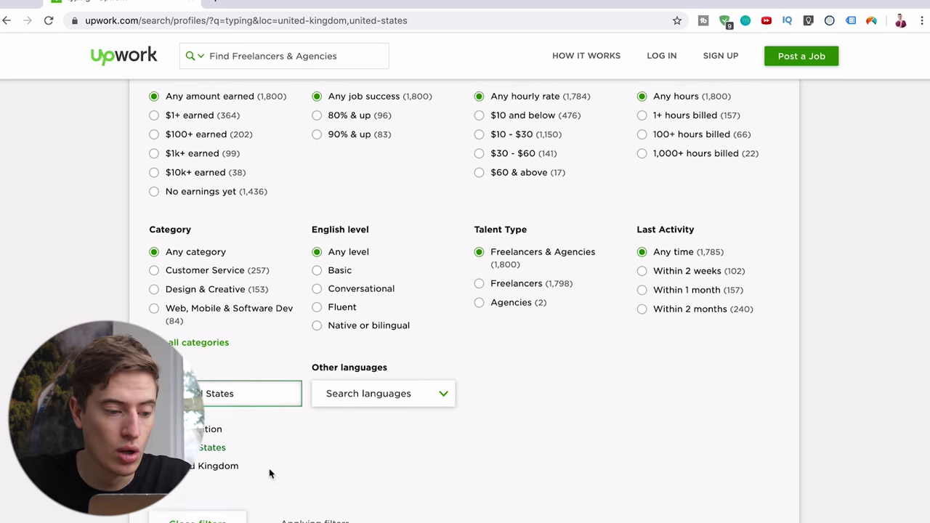
scroll(down, 3)
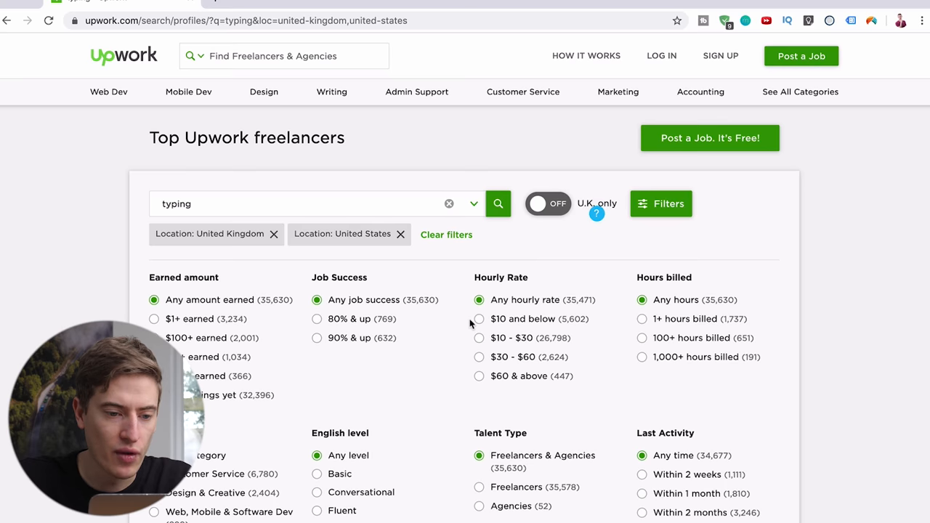
scroll(down, 3)
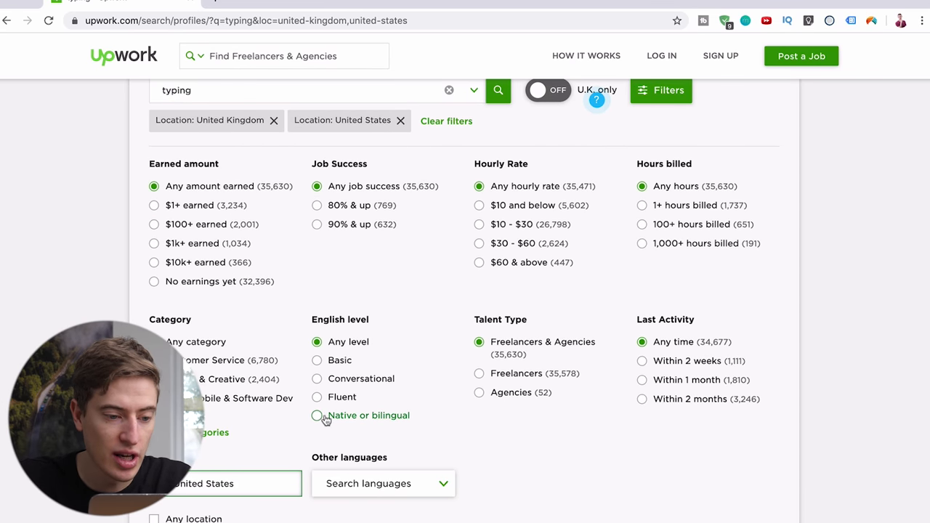
click(317, 416)
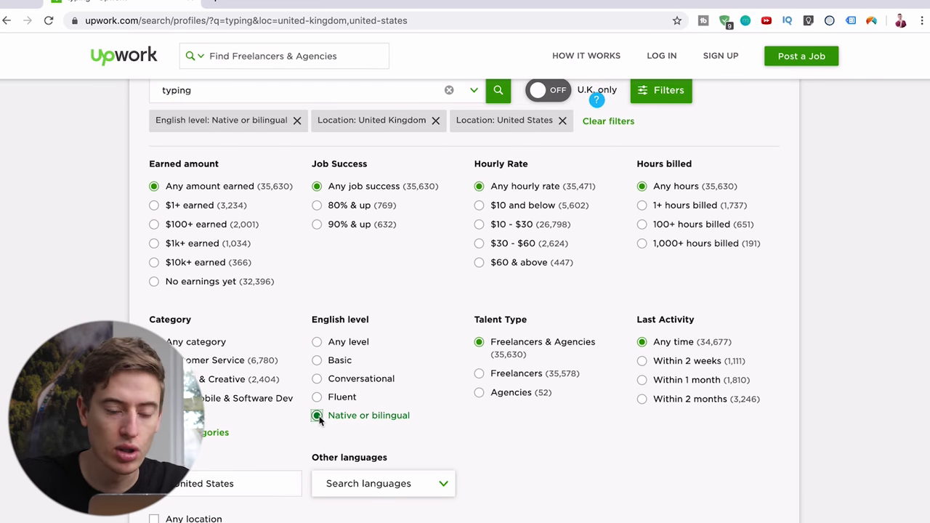
click(317, 415)
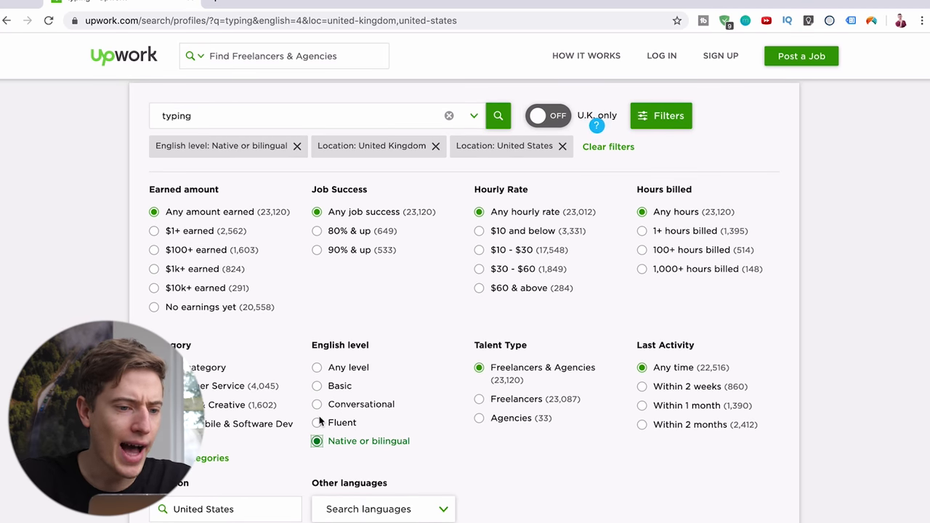
scroll(up, 3)
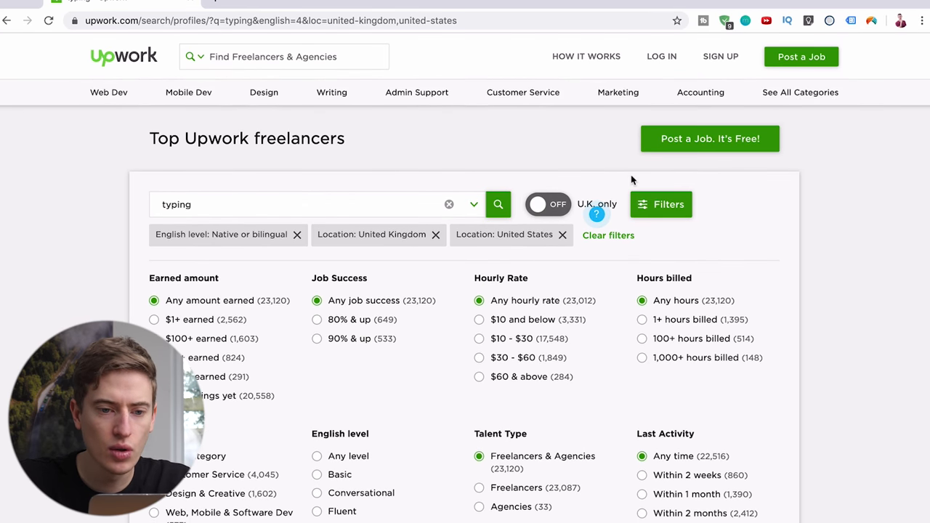
click(661, 203)
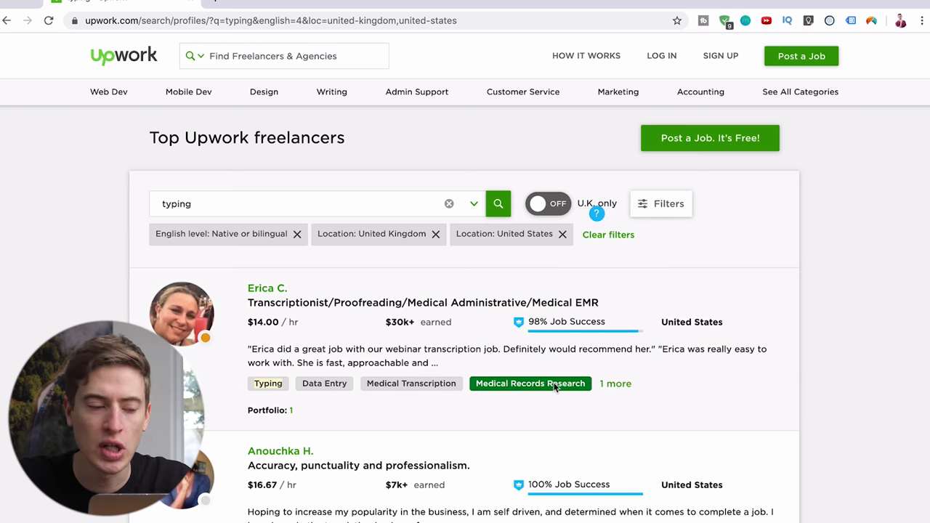
mouse_move(431, 359)
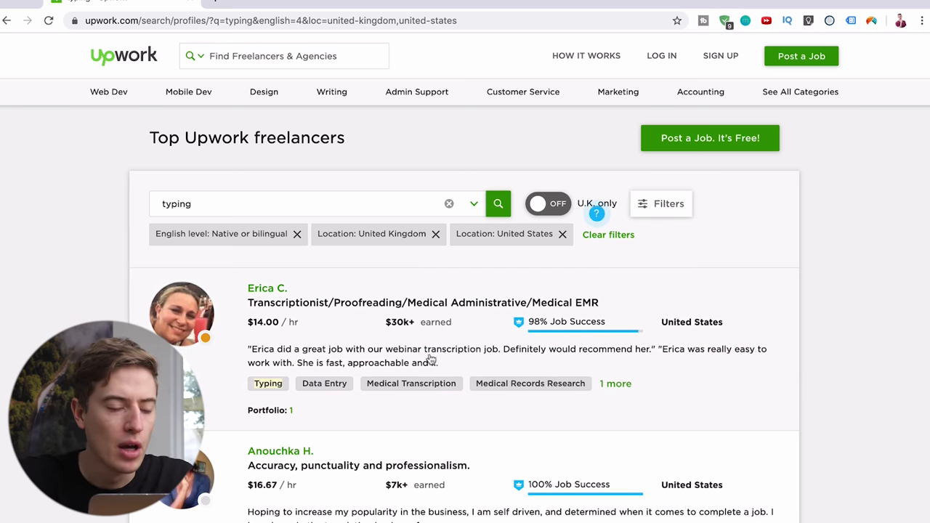
mouse_move(269, 327)
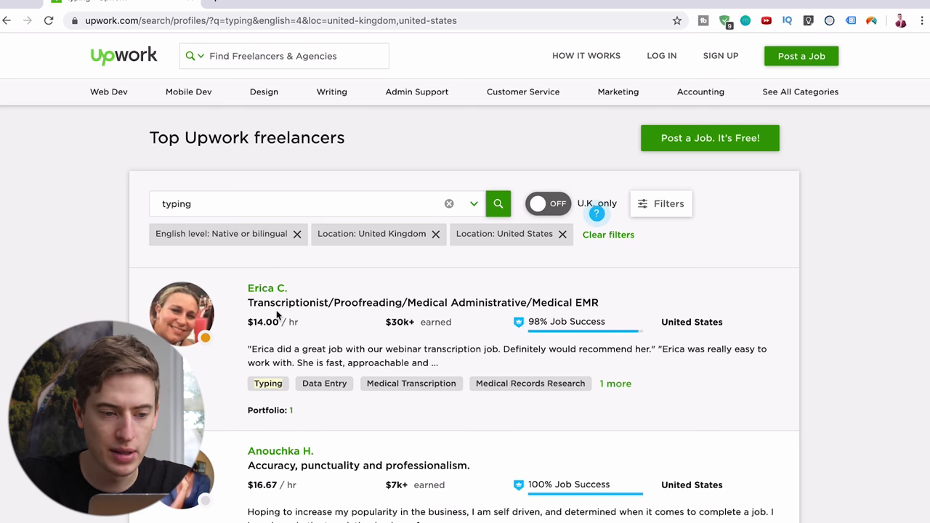
scroll(down, 3)
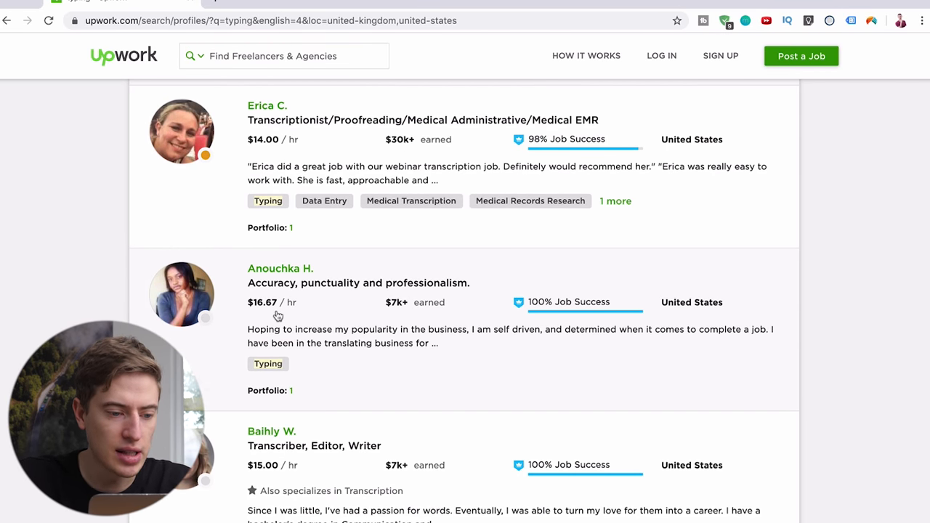
scroll(down, 3)
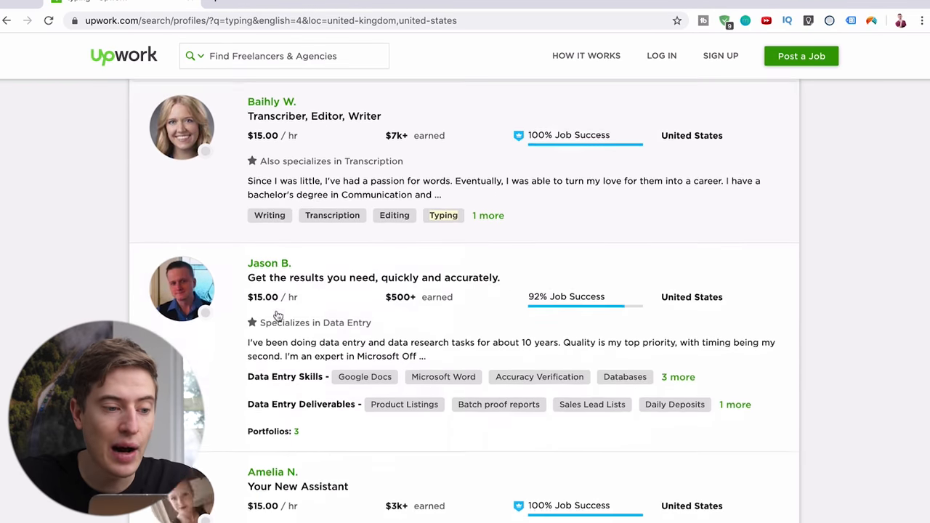
scroll(down, 3)
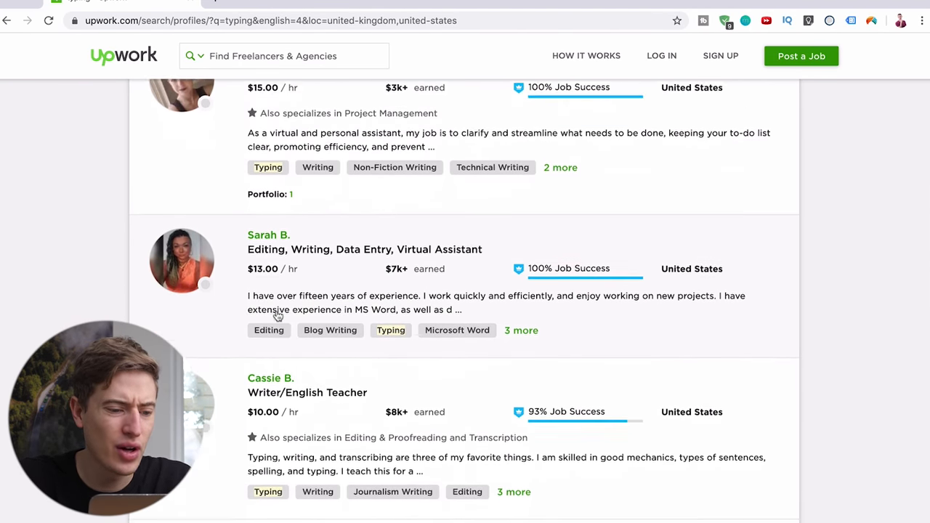
scroll(down, 3)
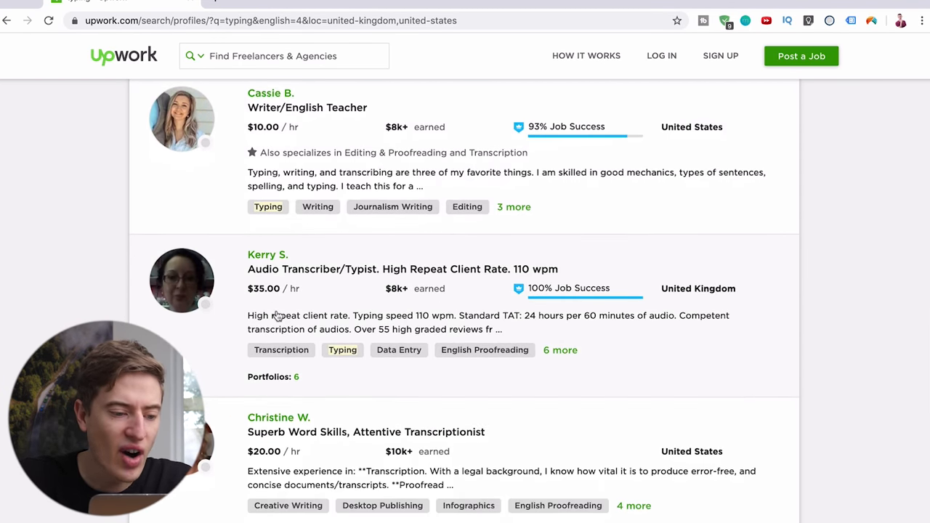
scroll(down, 3)
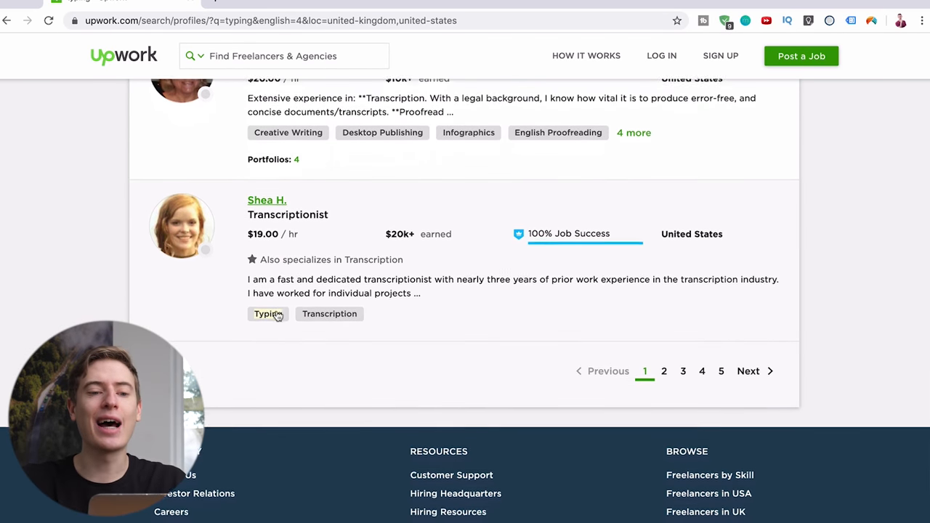
click(267, 314)
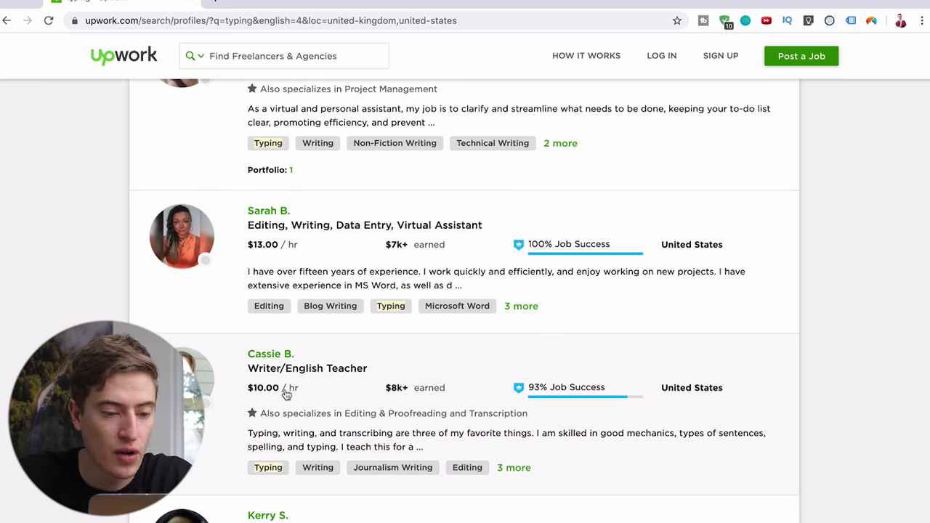
scroll(down, 3)
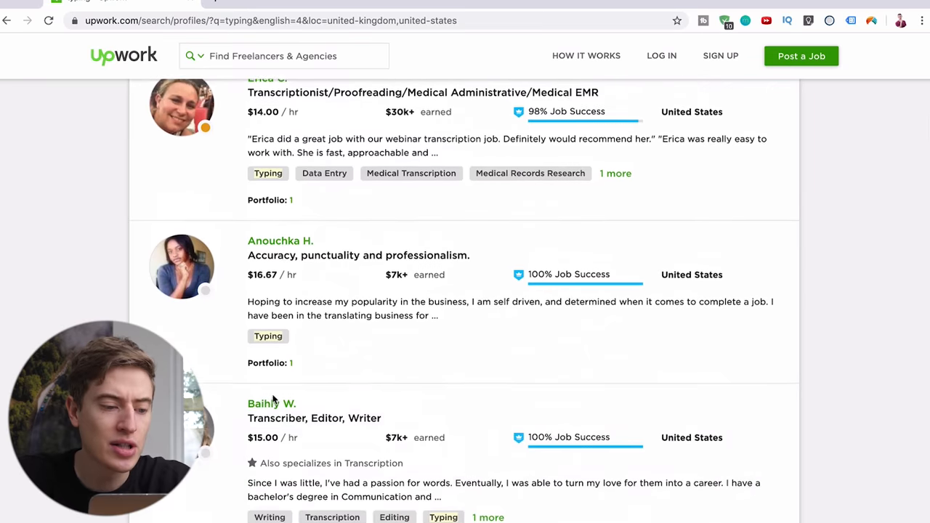
scroll(up, 3)
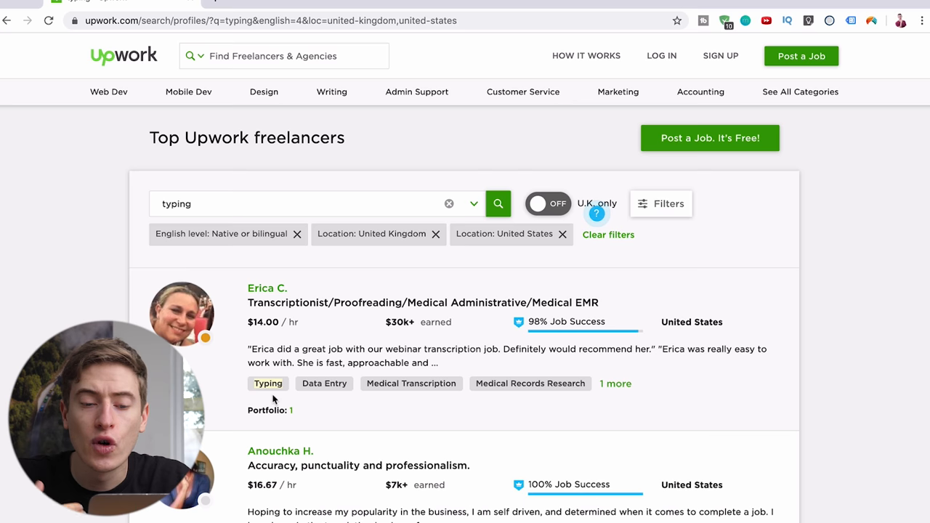
scroll(down, 3)
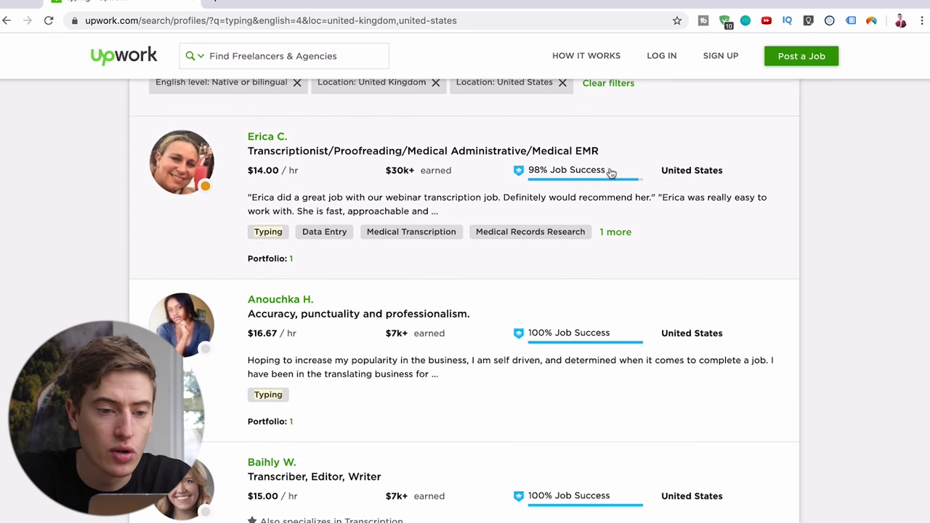
click(267, 136)
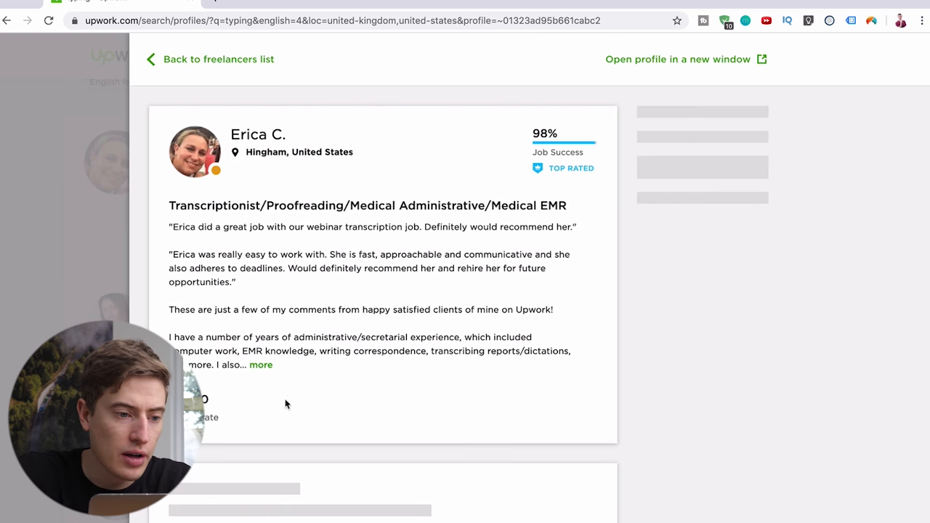
scroll(down, 3)
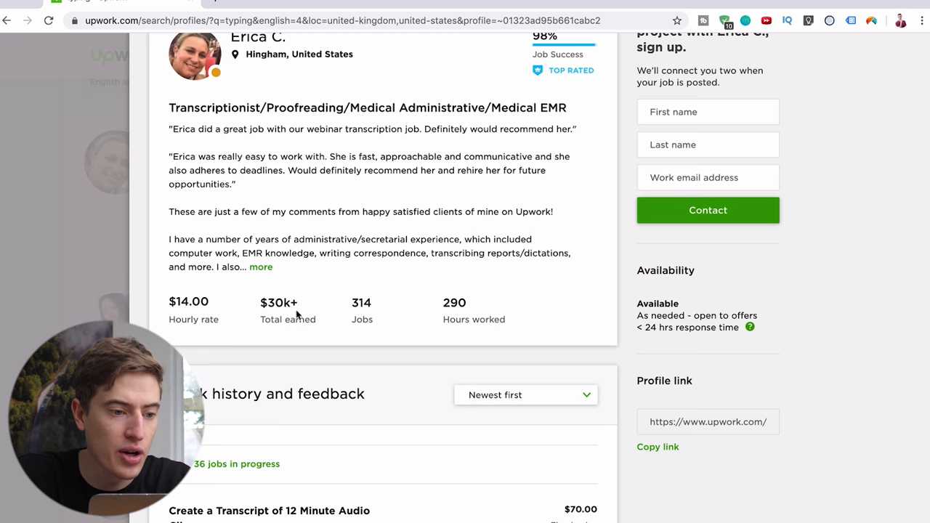
mouse_move(436, 314)
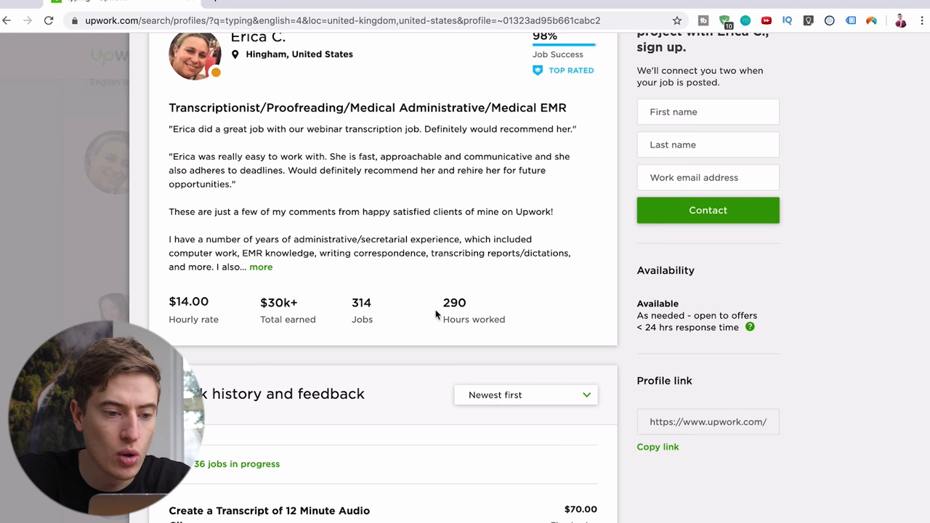
scroll(down, 3)
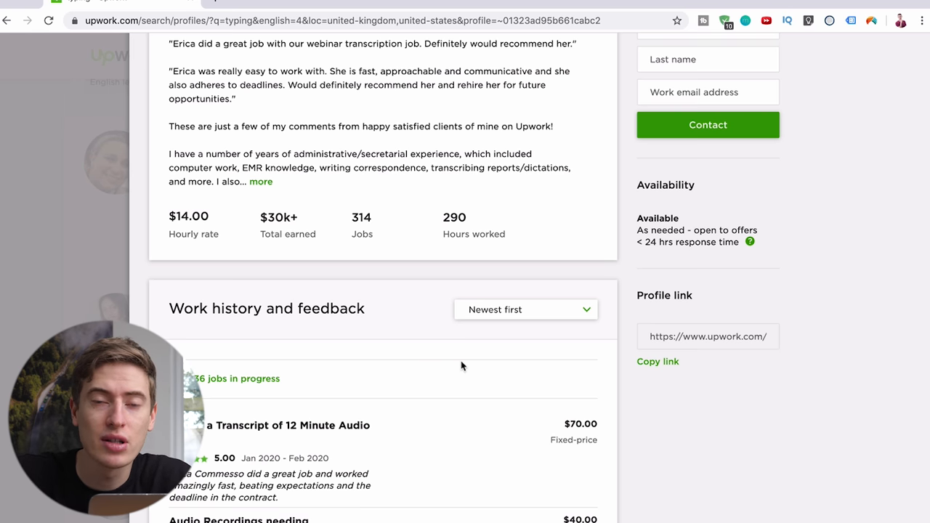
scroll(up, 3)
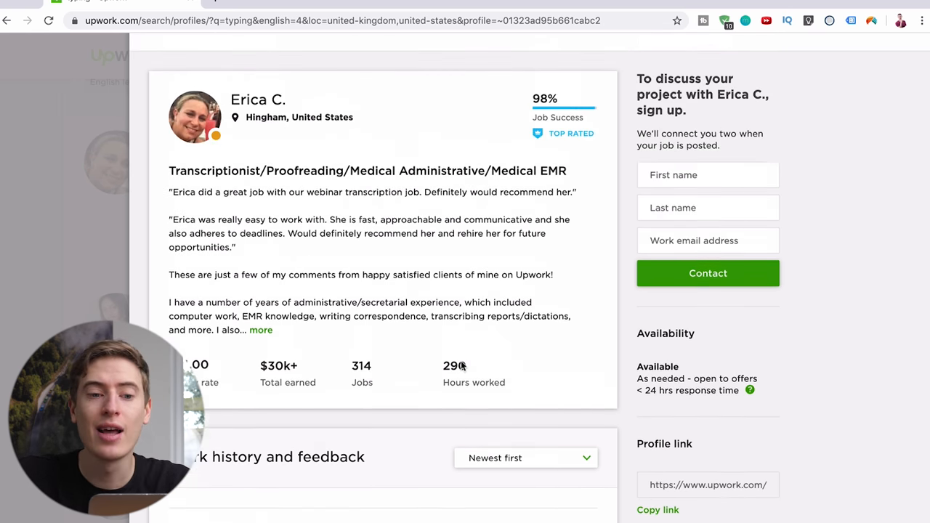
scroll(up, 3)
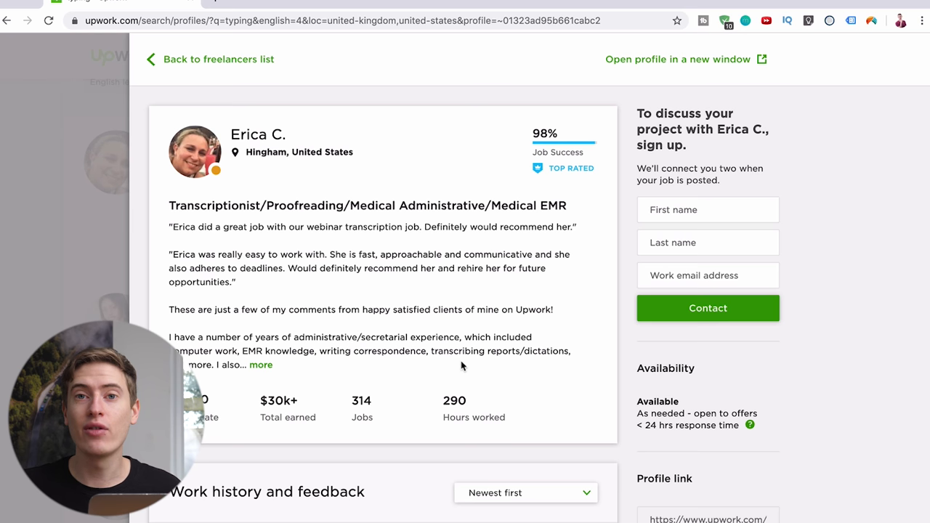
mouse_move(459, 365)
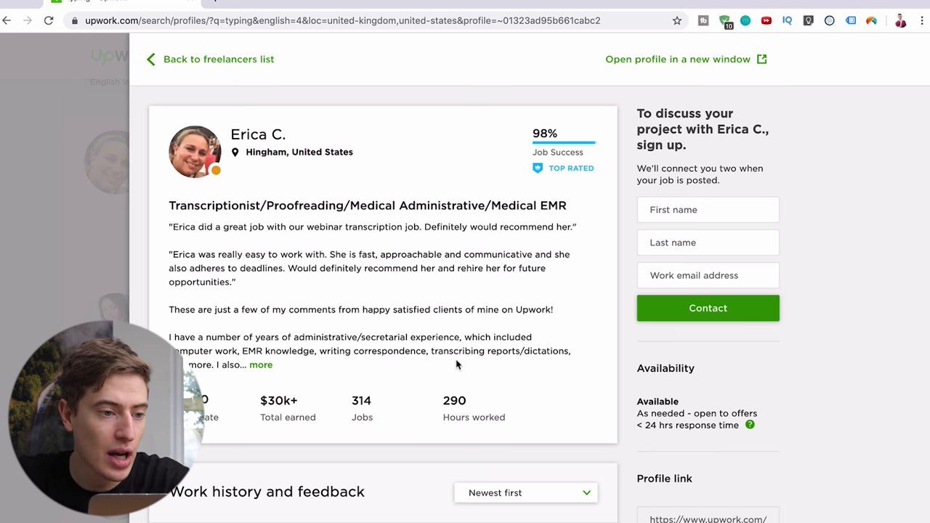
mouse_move(16, 293)
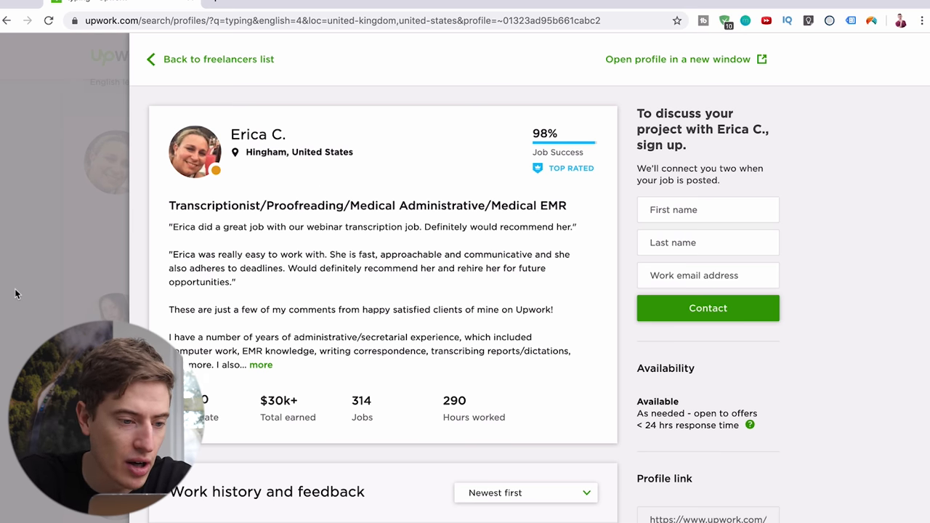
click(218, 59)
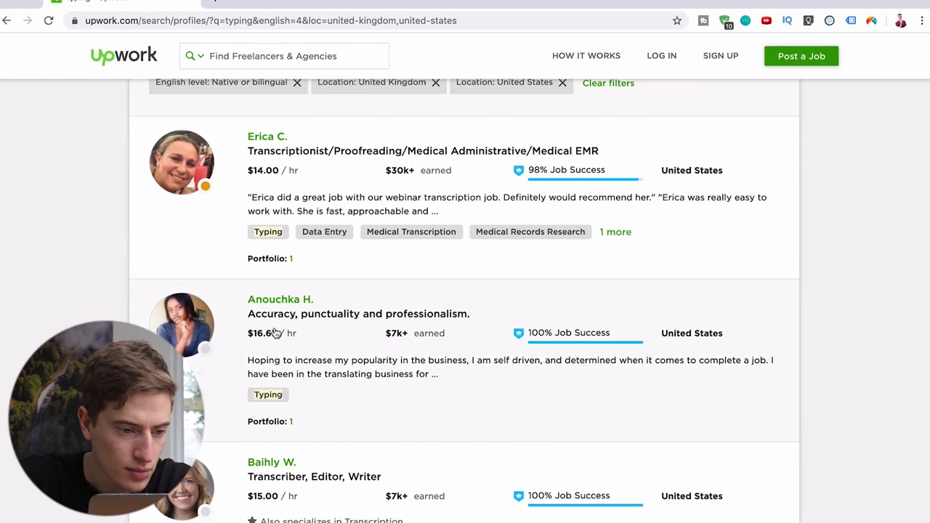
click(280, 299)
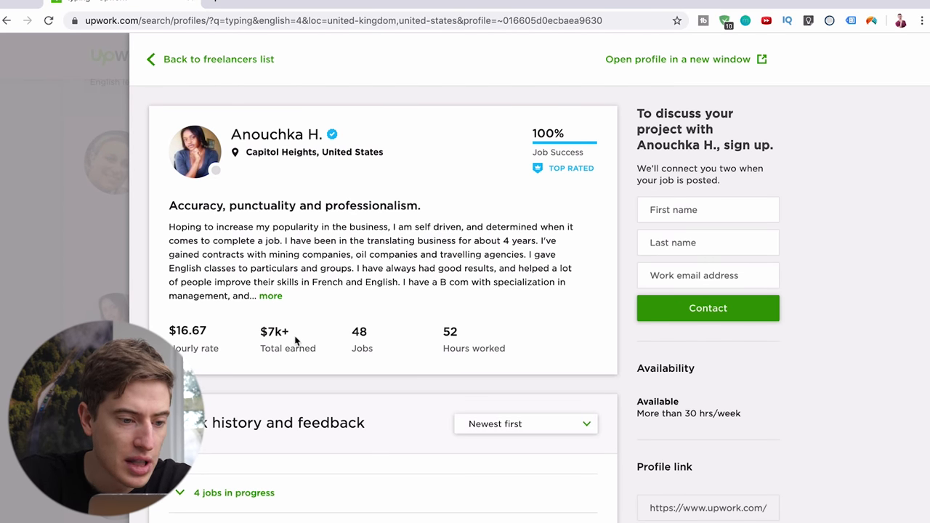
click(210, 59)
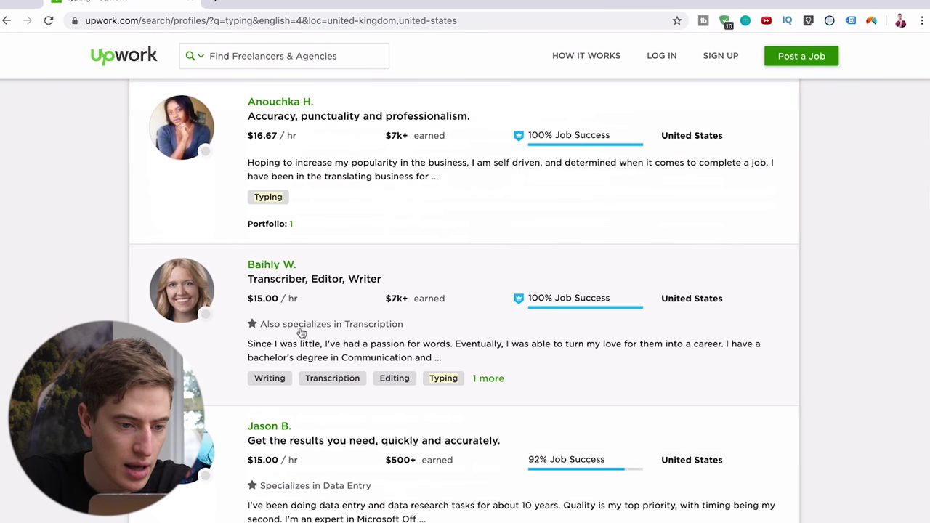
click(271, 264)
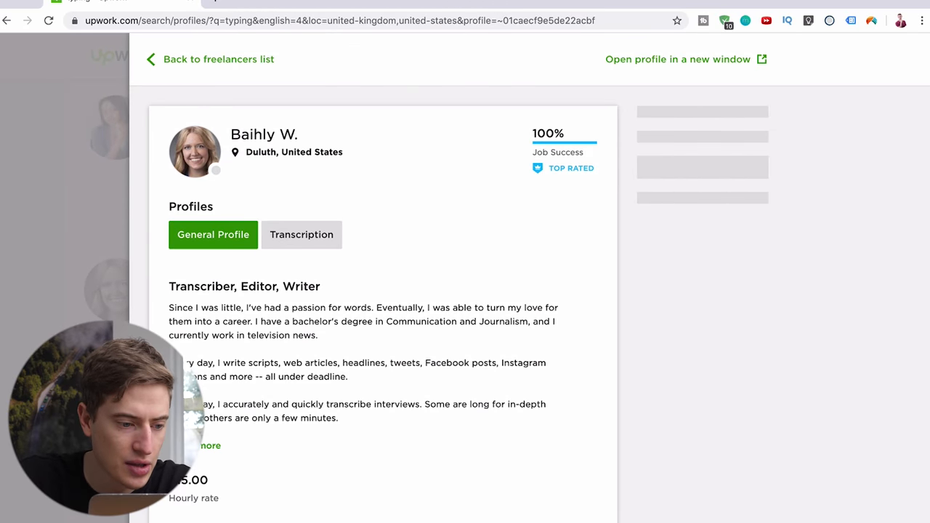
click(218, 59)
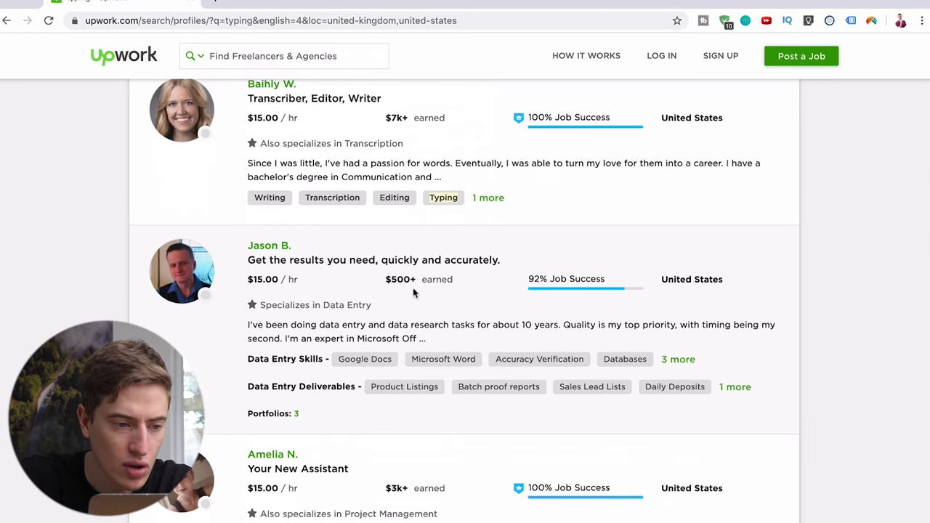
scroll(down, 3)
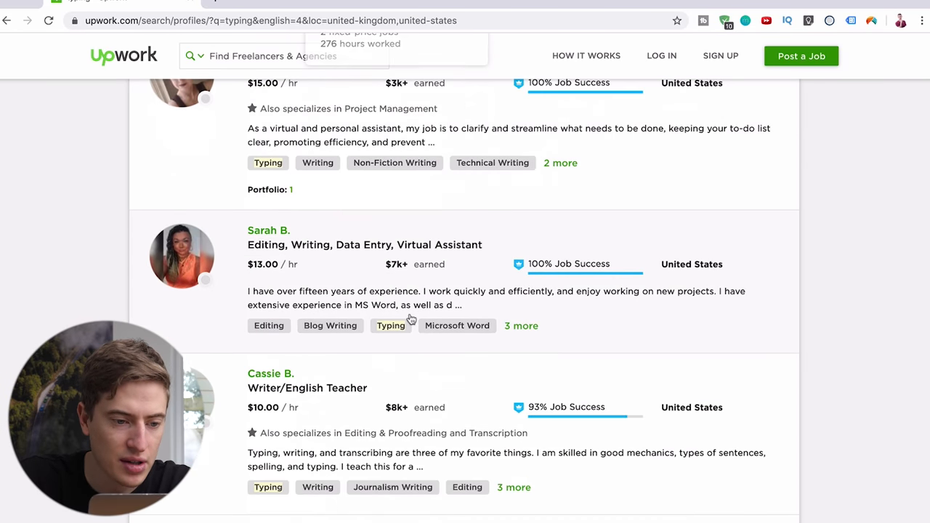
scroll(down, 3)
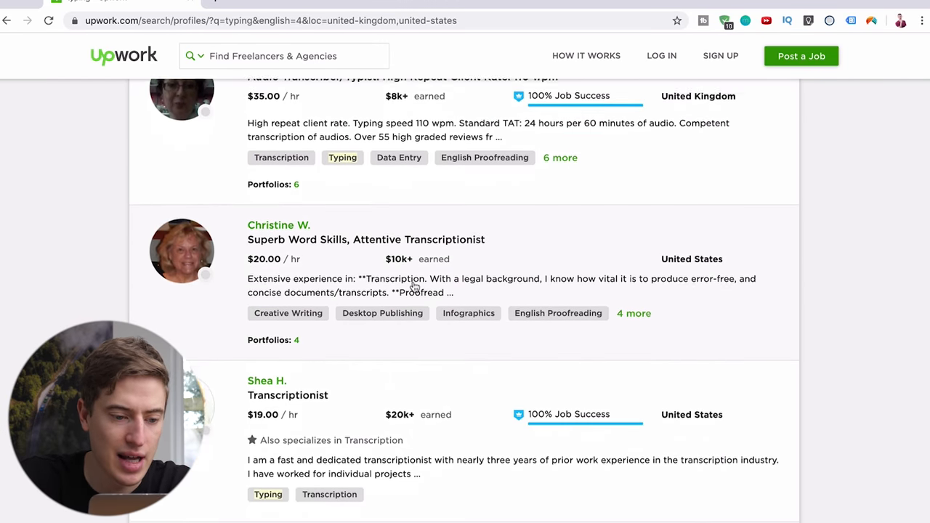
scroll(down, 3)
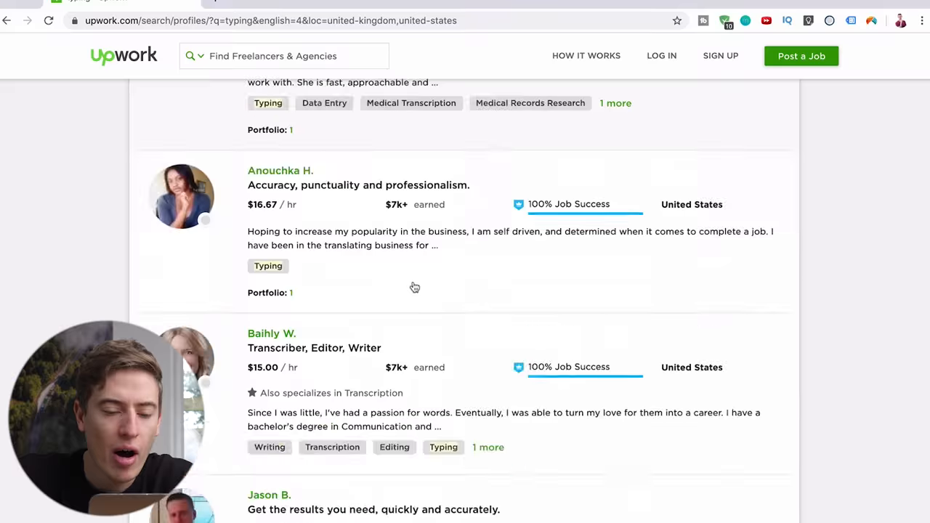
scroll(down, 3)
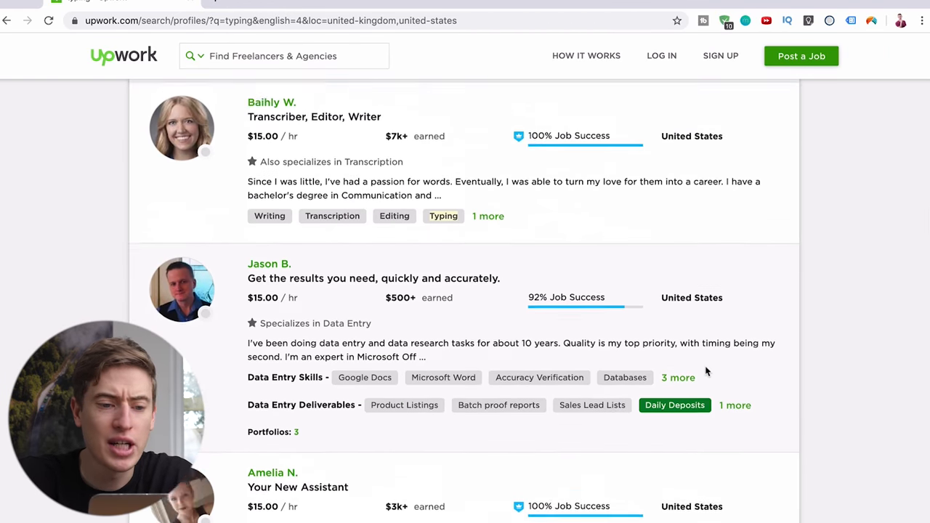
scroll(up, 3)
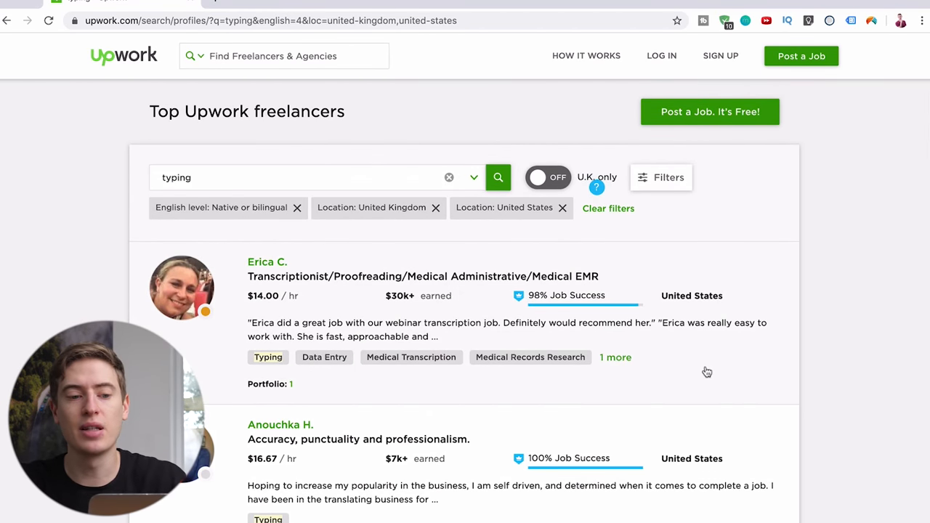
mouse_move(571, 344)
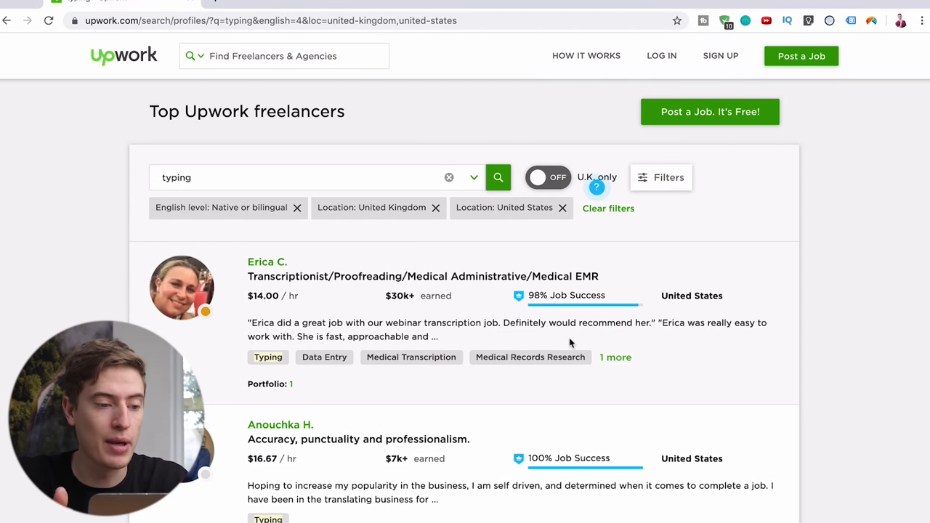
scroll(down, 3)
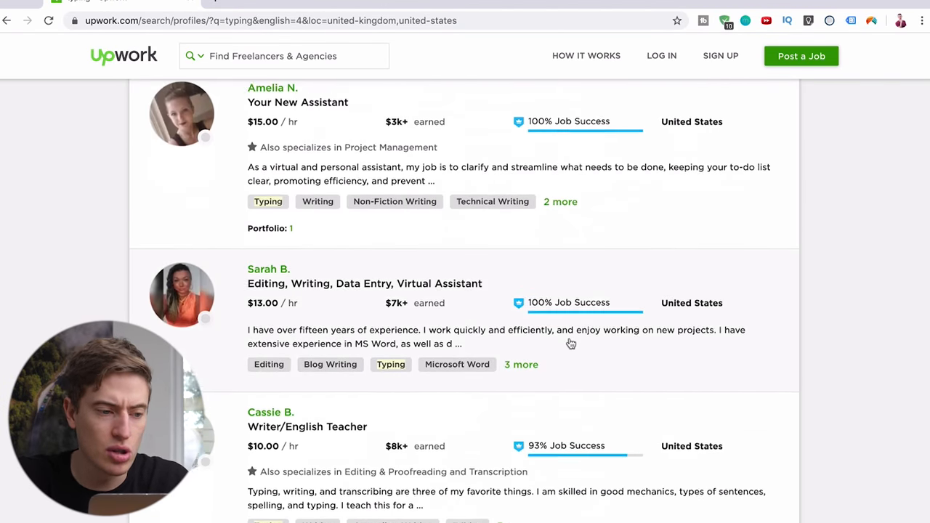
scroll(down, 3)
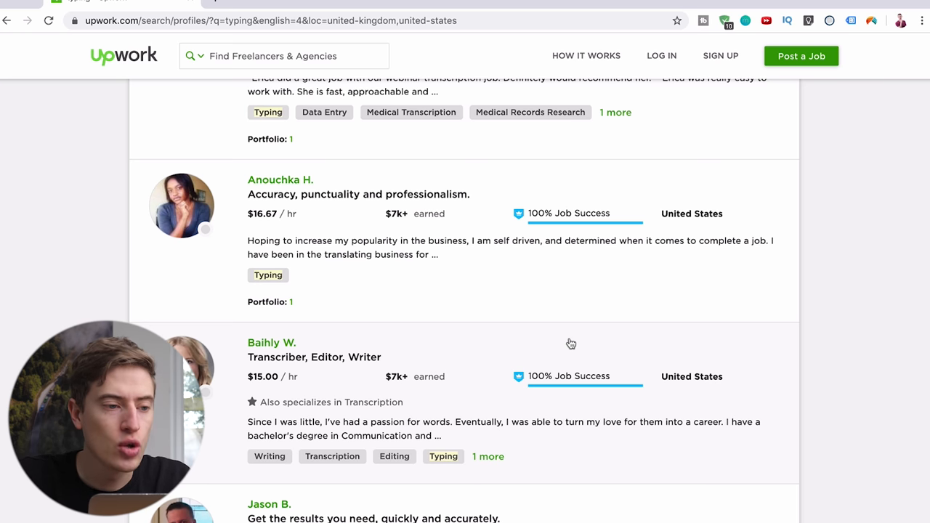
scroll(up, 3)
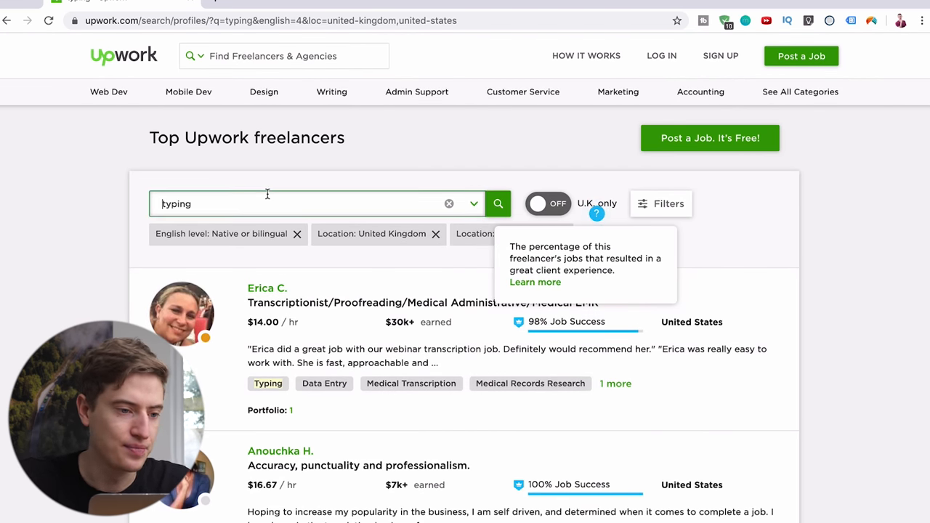
Replace the search query with 'social media marketing' via its suggestion
click(305, 203)
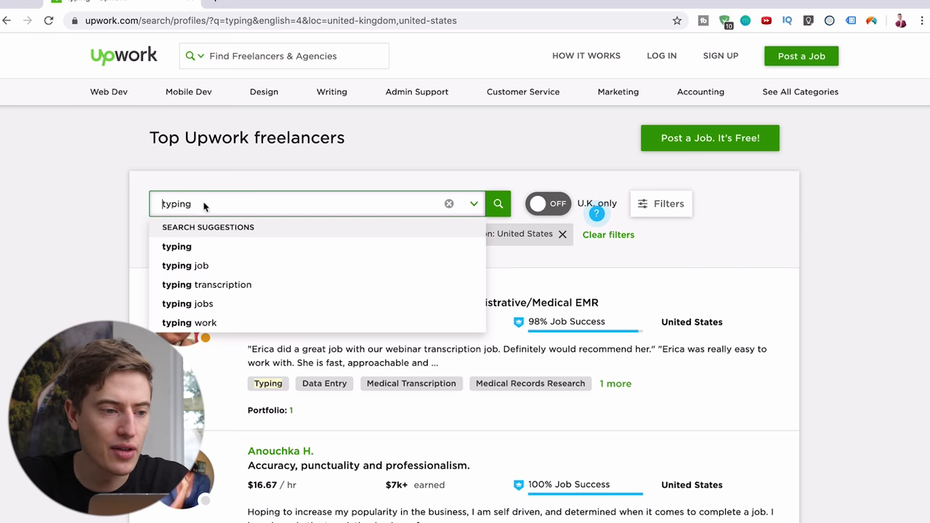
text(social media ma)
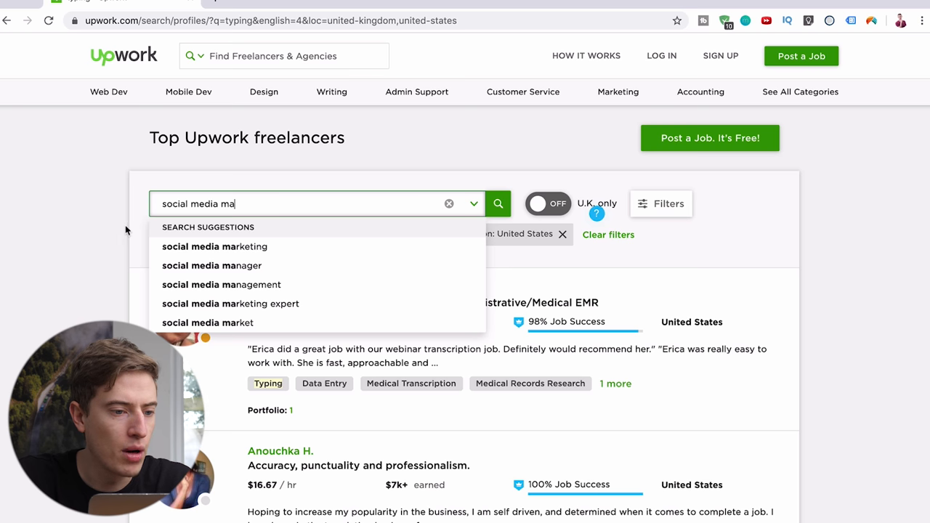
click(214, 246)
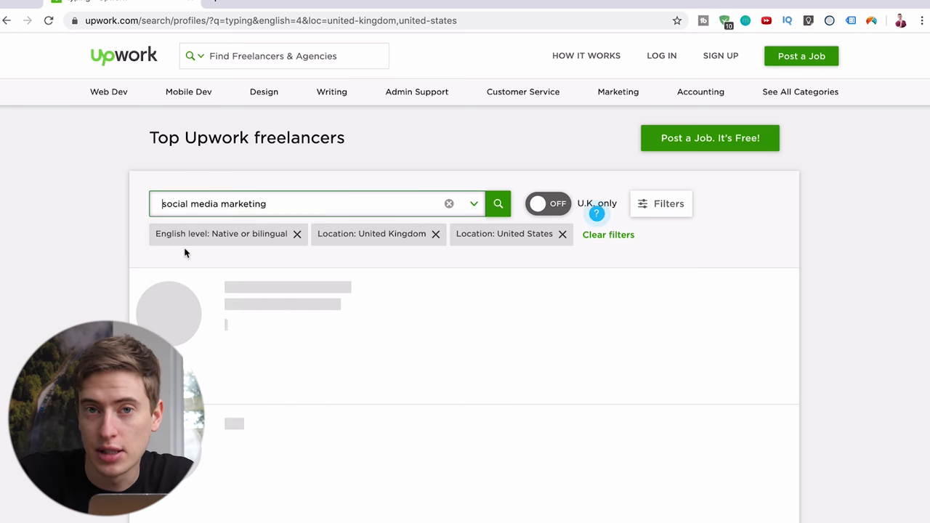
click(498, 204)
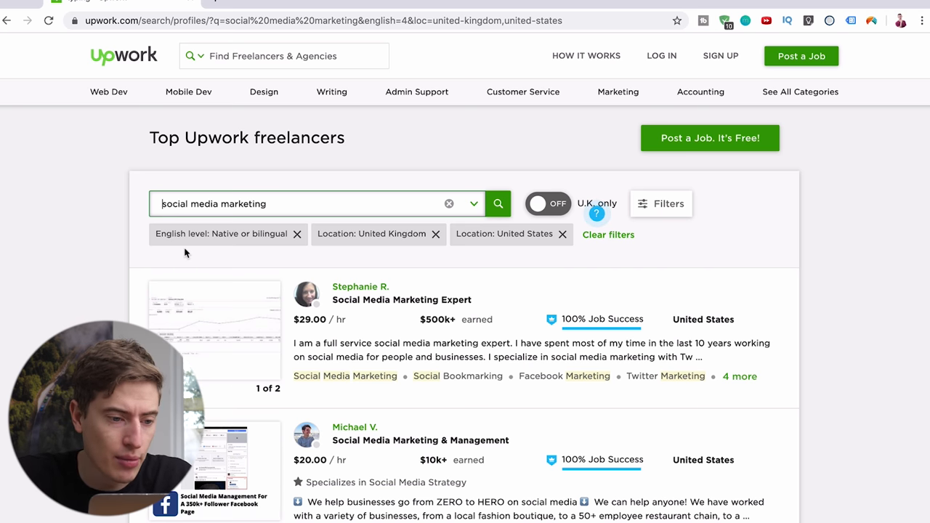
scroll(down, 3)
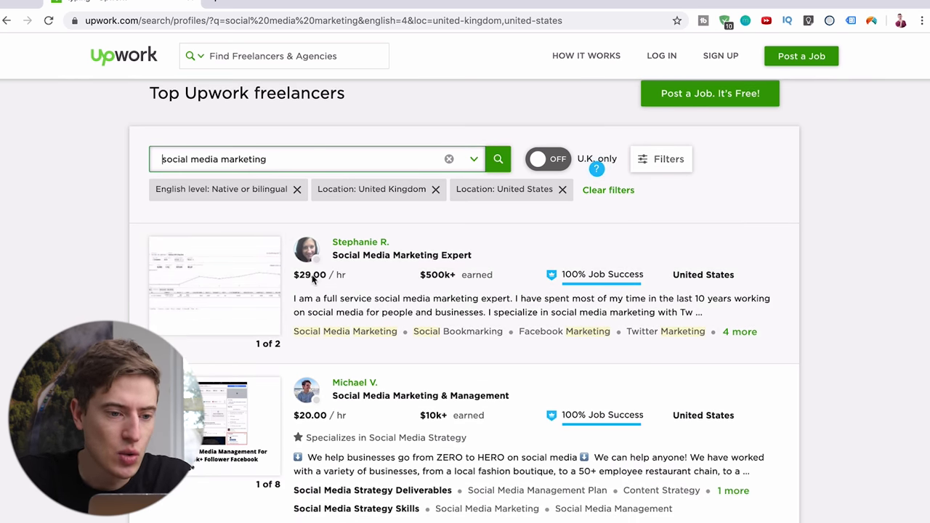
scroll(down, 3)
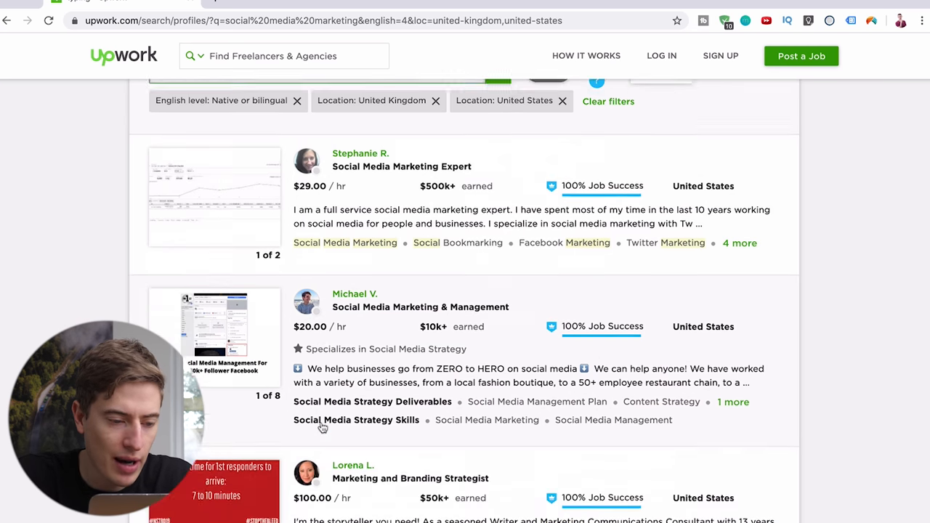
scroll(down, 3)
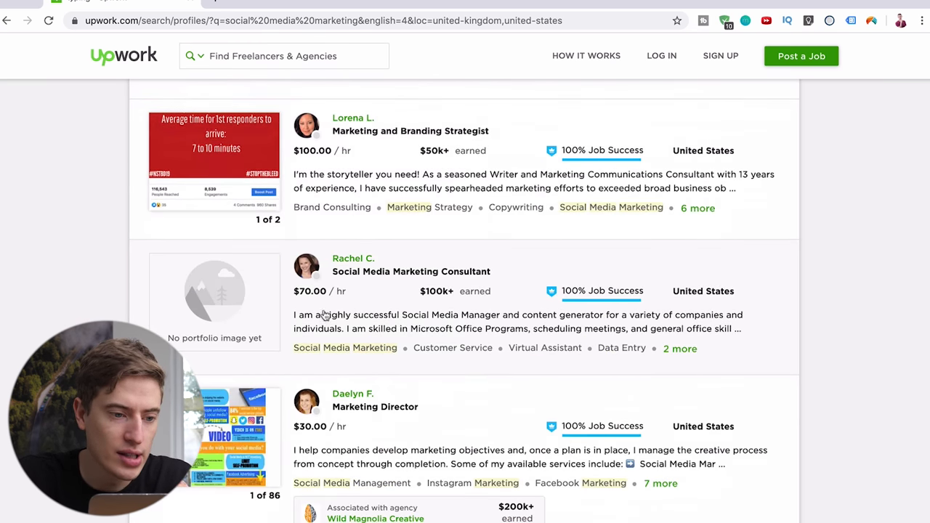
scroll(down, 3)
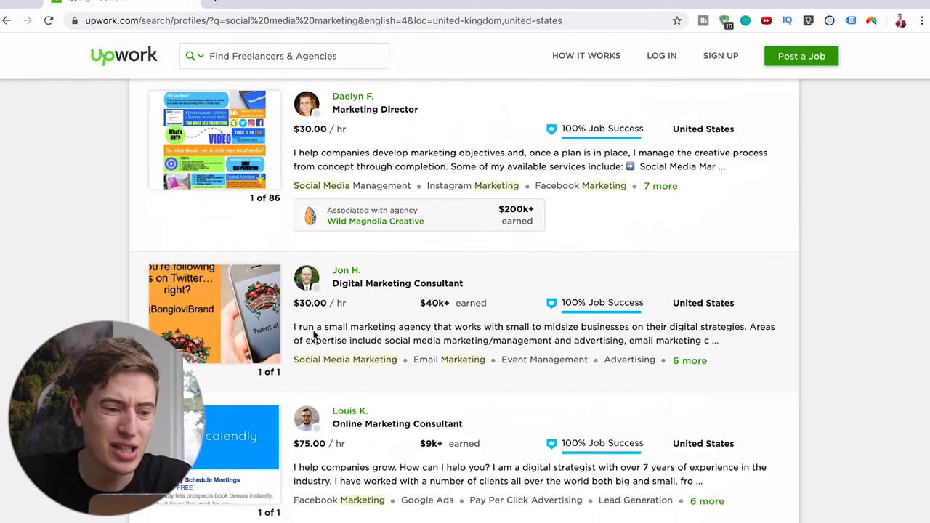
scroll(down, 3)
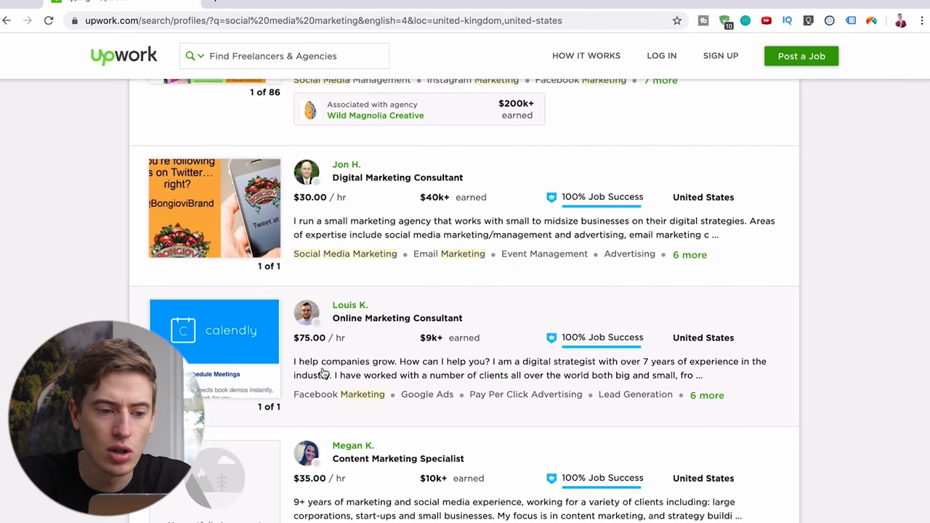
scroll(up, 3)
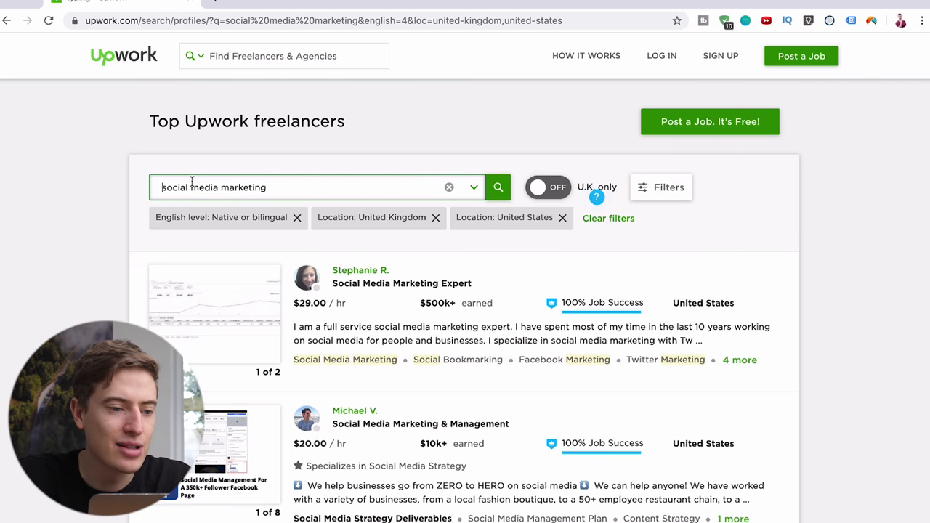
Replace the search query with 'photoshop' and run the search
click(306, 187)
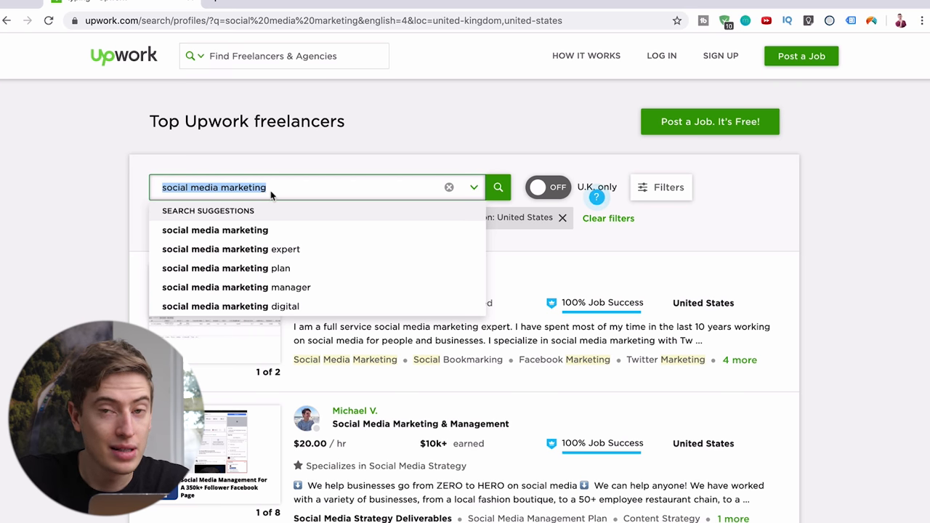
text(photoshop)
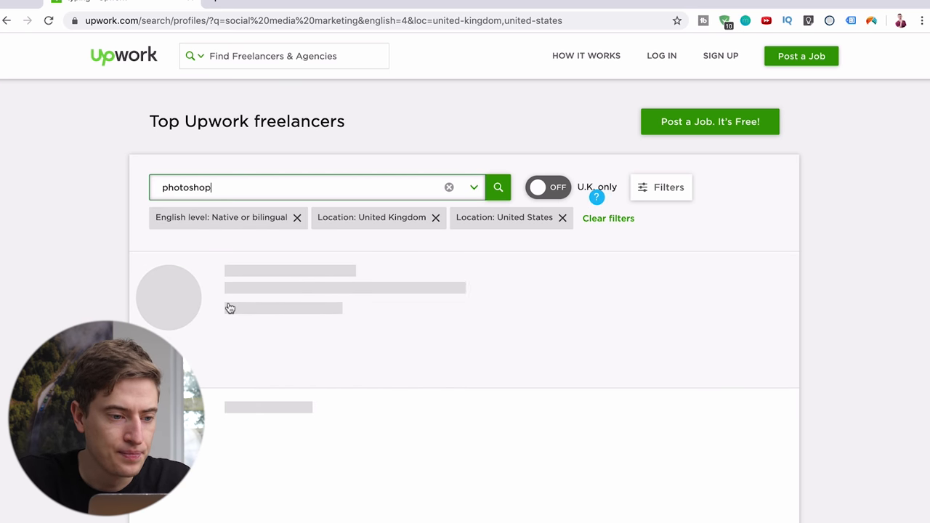
click(498, 187)
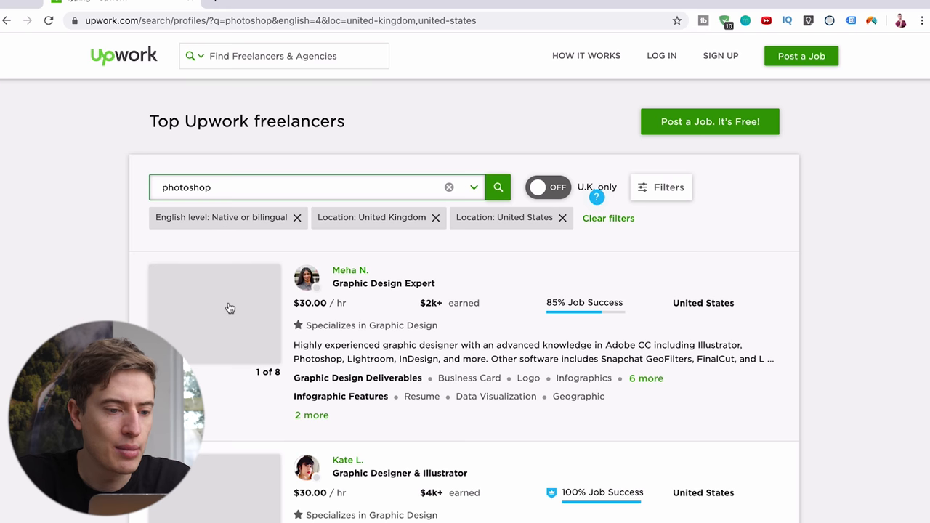
scroll(down, 3)
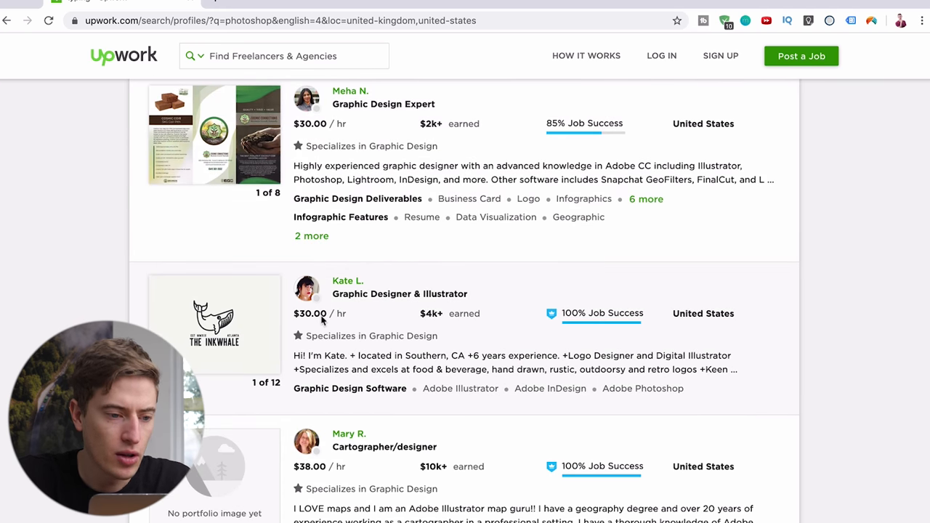
scroll(down, 3)
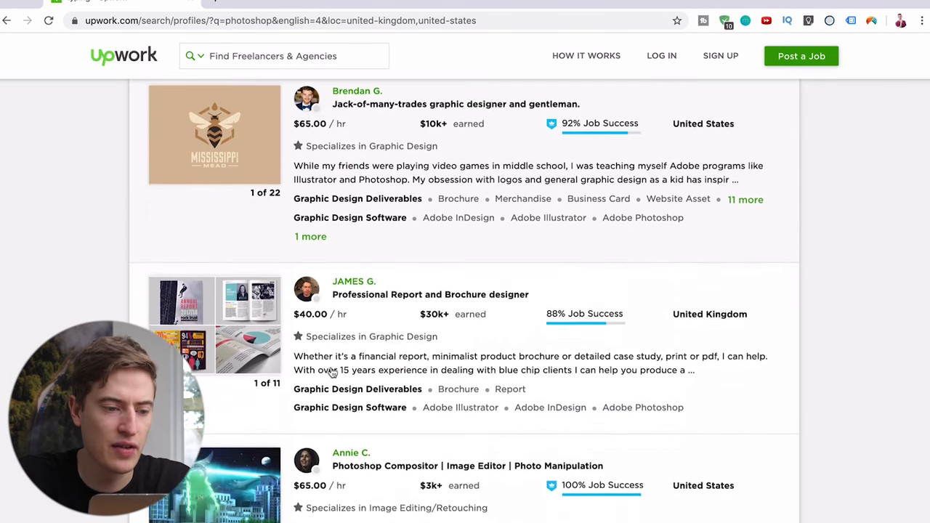
scroll(down, 3)
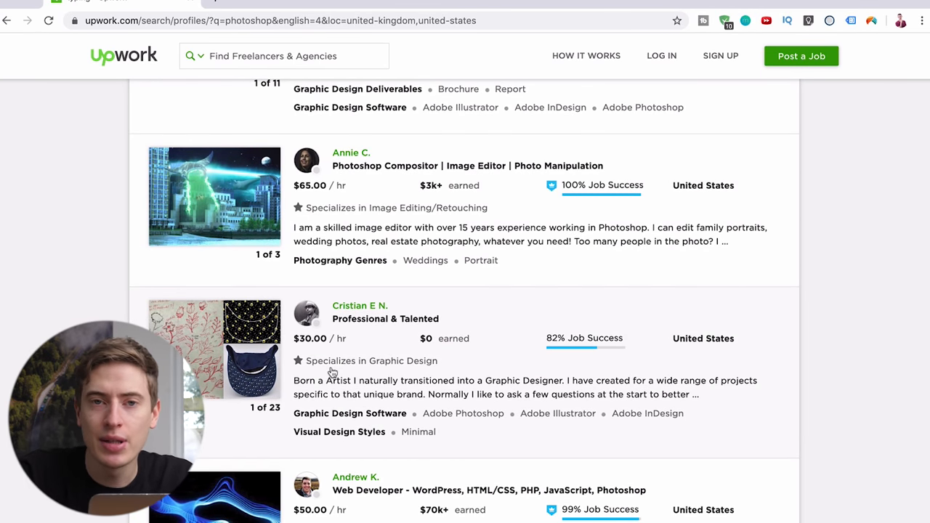
scroll(up, 3)
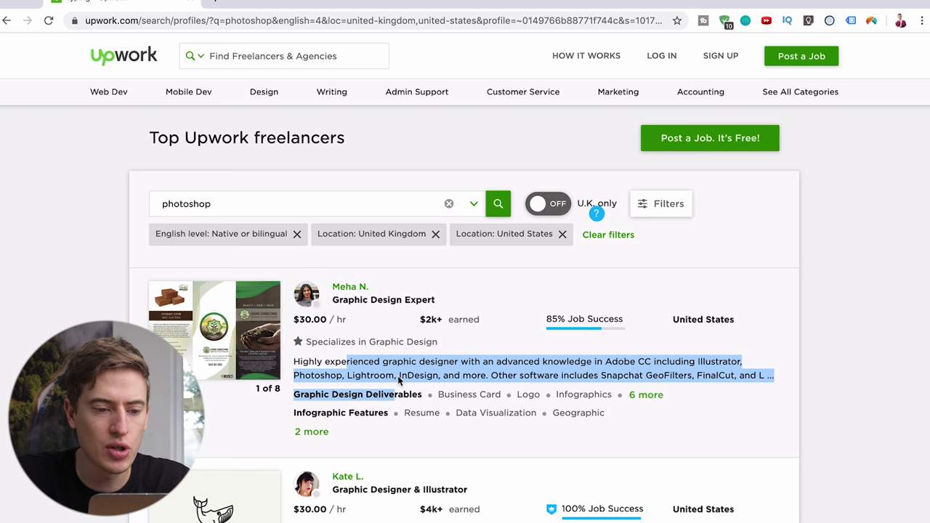
click(350, 287)
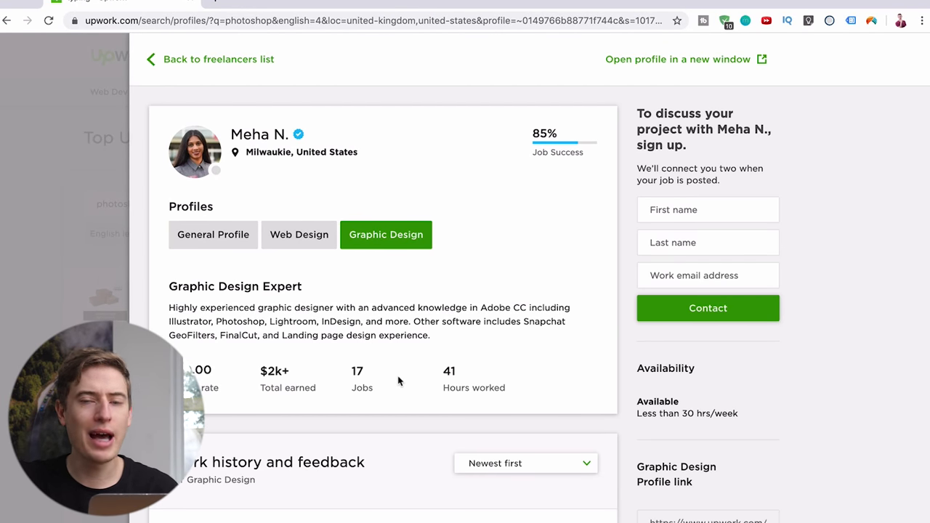
mouse_move(32, 195)
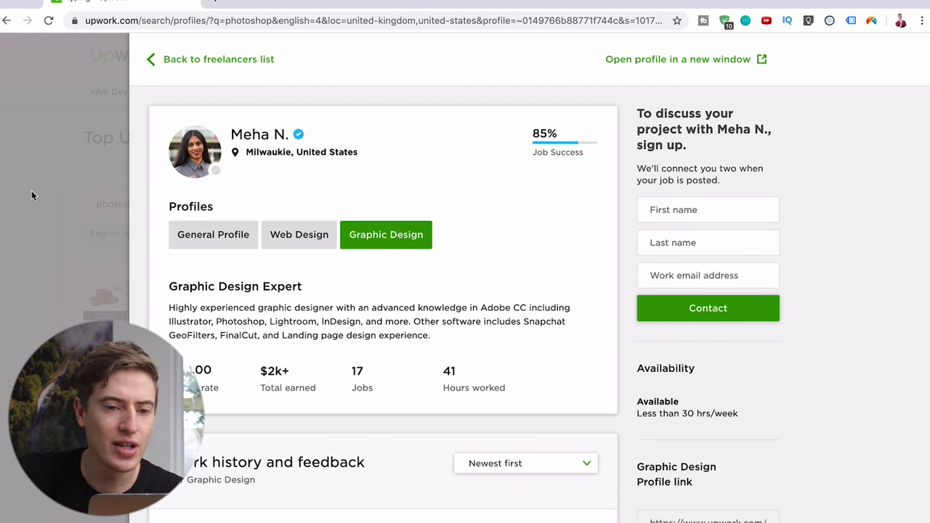